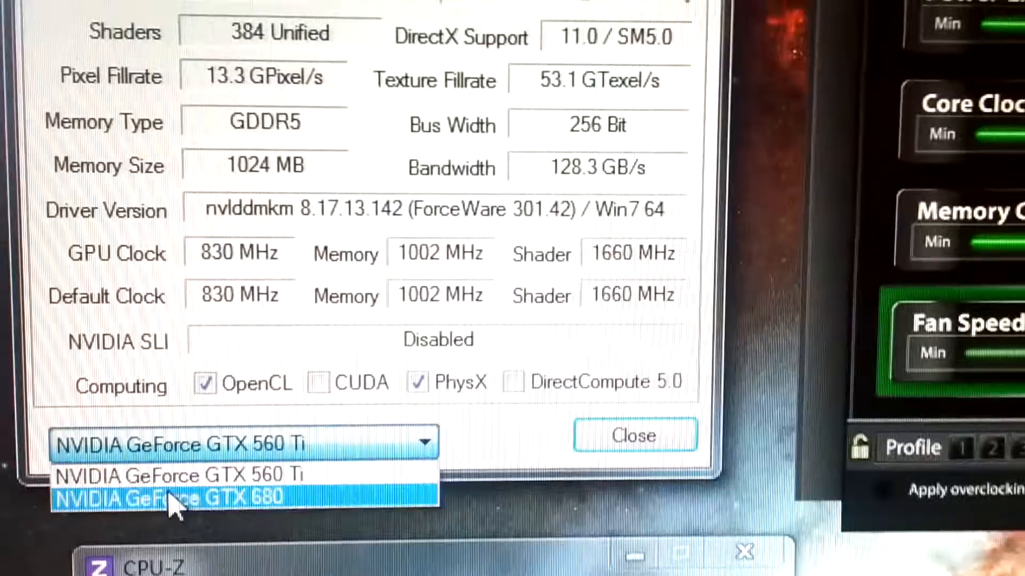
# Step: Select NVIDIA GeForce GTX 680 in the card dropdown to show its GK104 and 2048 MB GDDR5 details
pyautogui.click(169, 496)
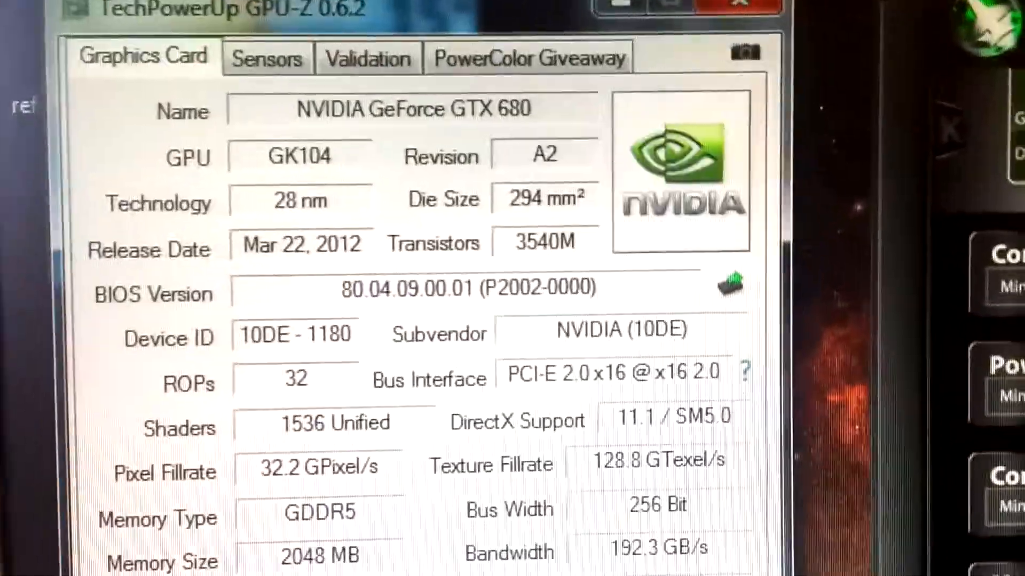